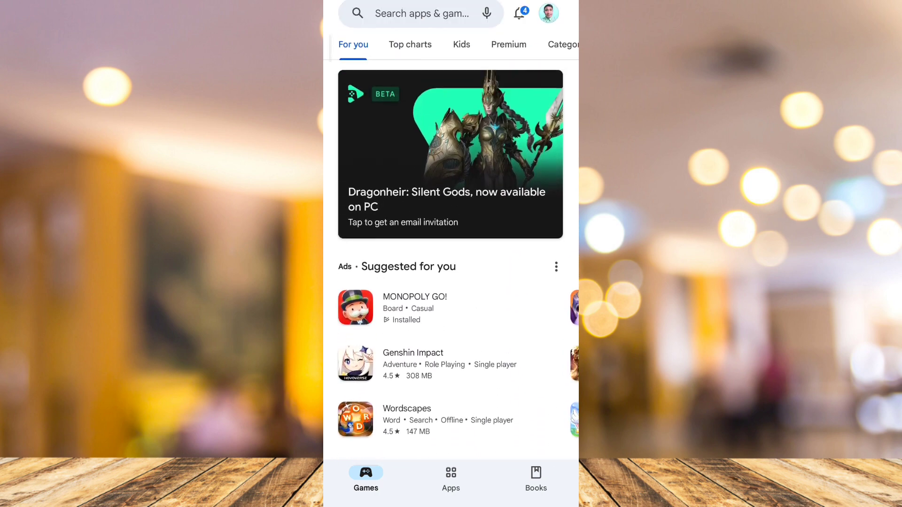
Search the Play Store for 'trust wallet' to reach the installed Trust Wallet listing.
text(trust wallet)
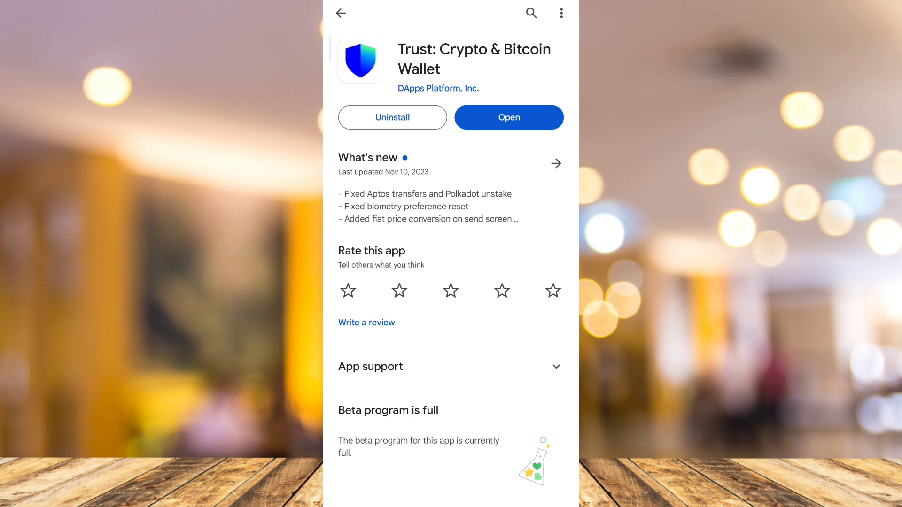
Launch Trust Wallet from its store page, showing Main Wallet 1 at $0.00.
click(508, 118)
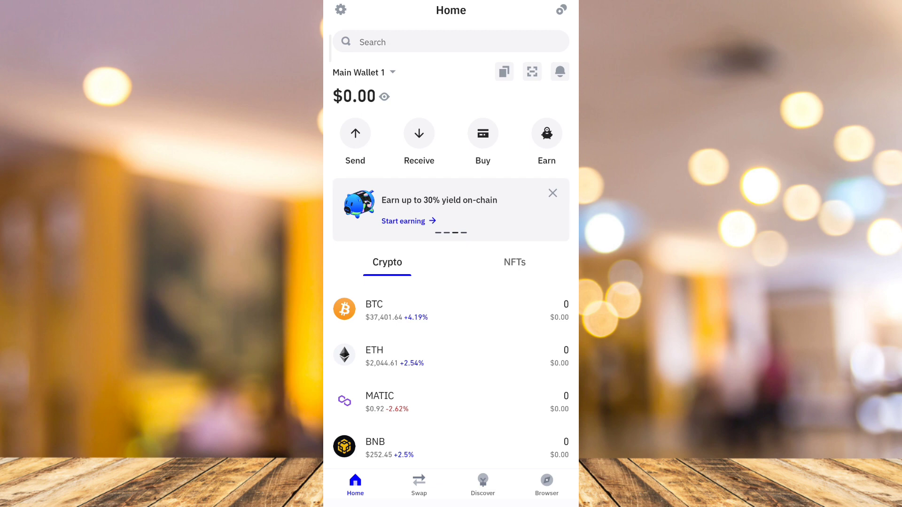
Edit Main Wallet 1's name from the wallet list's details menu and confirm it.
click(341, 10)
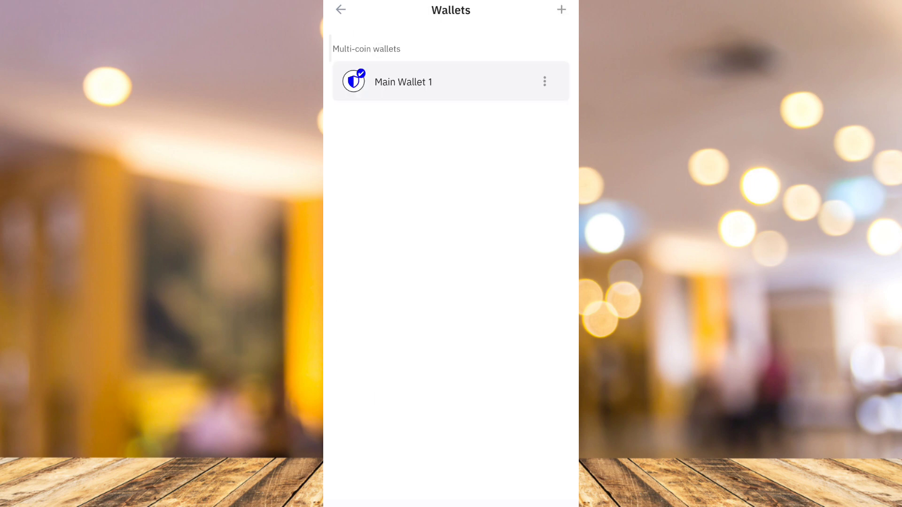
click(543, 81)
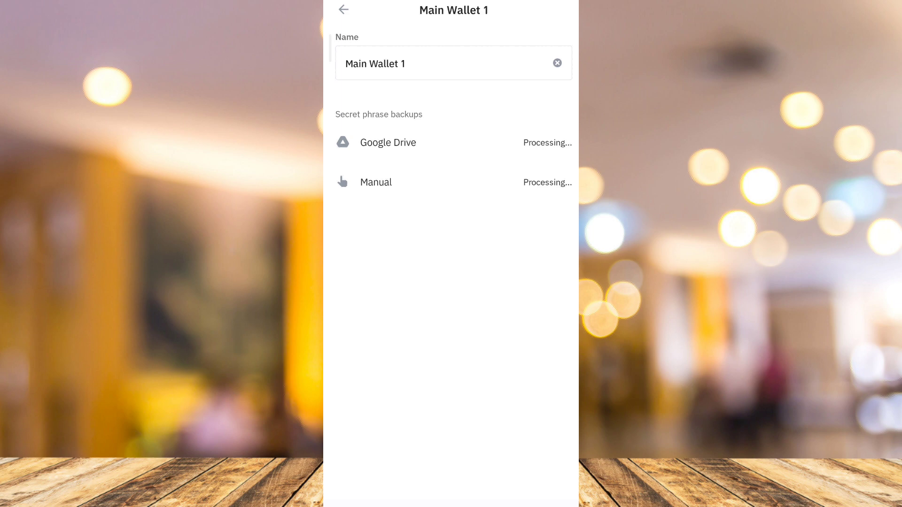
click(449, 63)
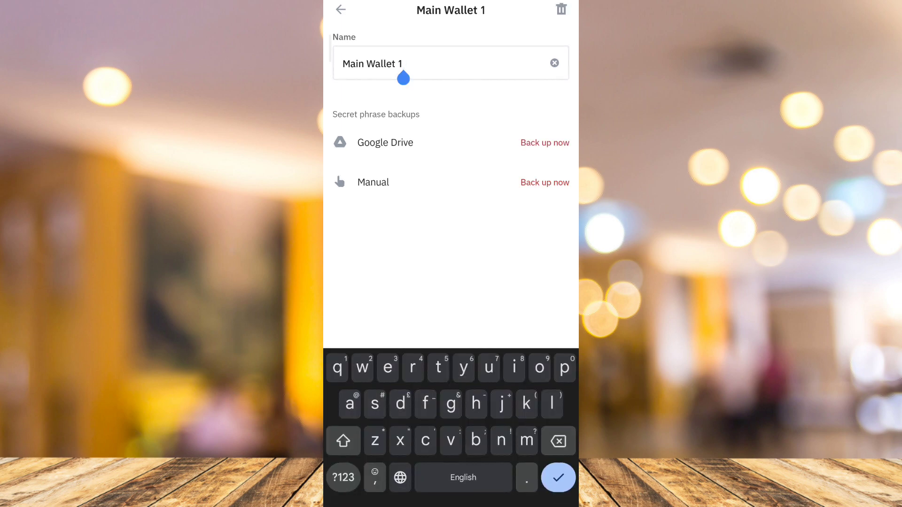
click(340, 9)
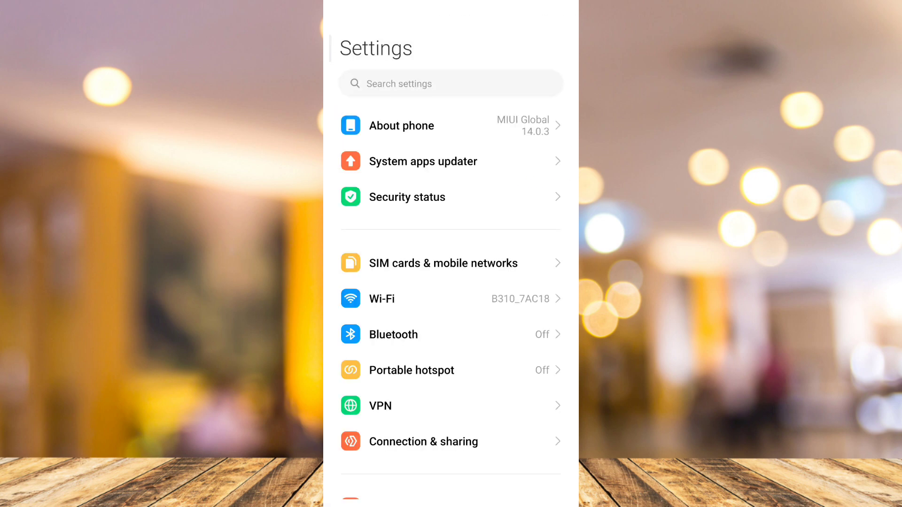
Scroll down in Settings and open the Manage apps list.
scroll(down, 3)
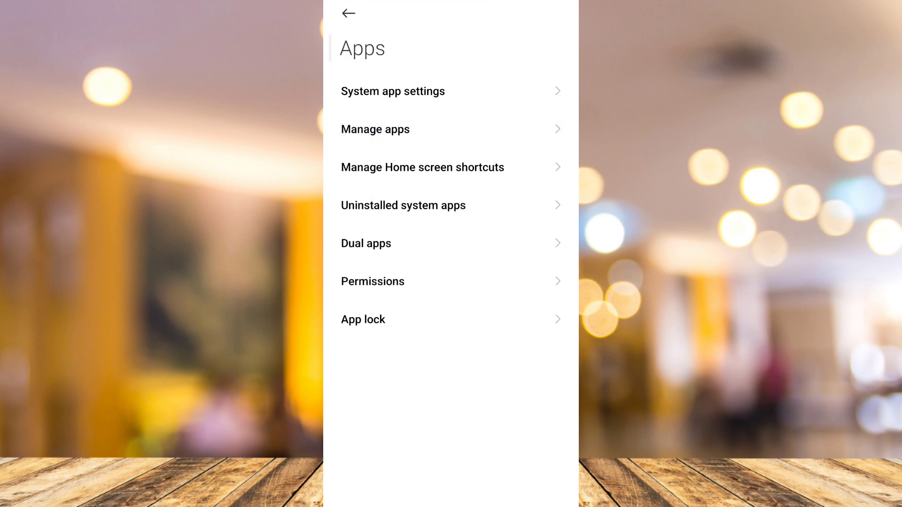
click(374, 128)
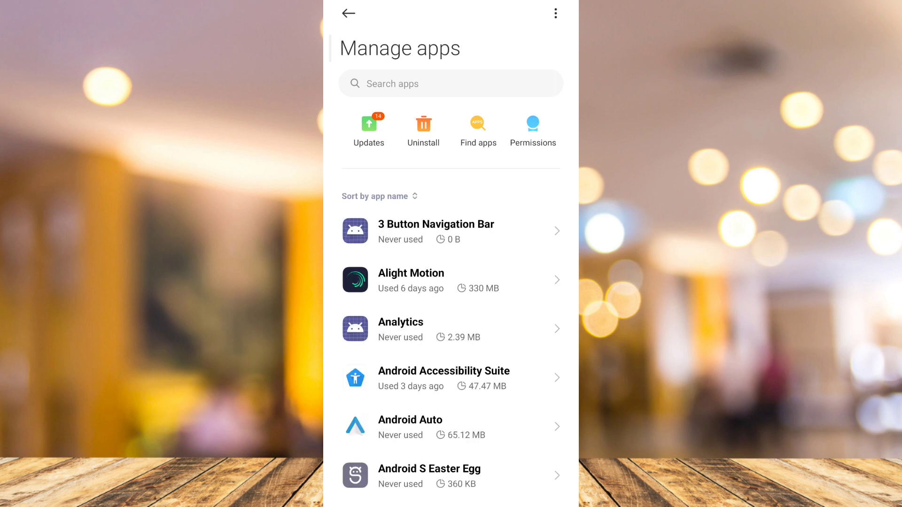
Find Trust Wallet by searching 'tr', force-stop it, and view its storage details.
click(451, 84)
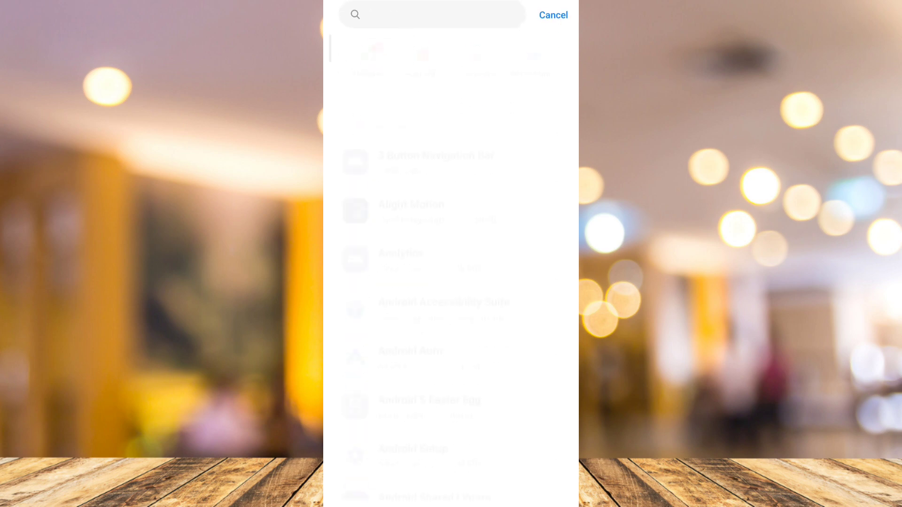
text(tr)
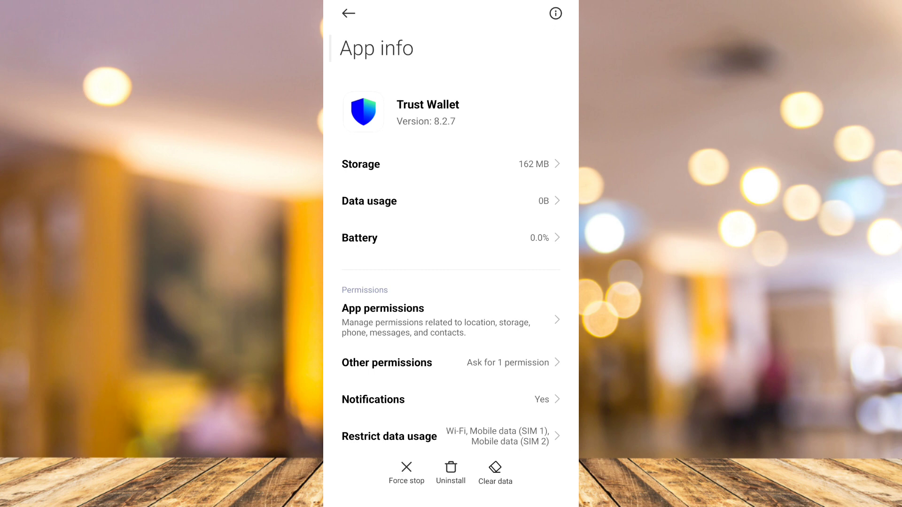
click(406, 473)
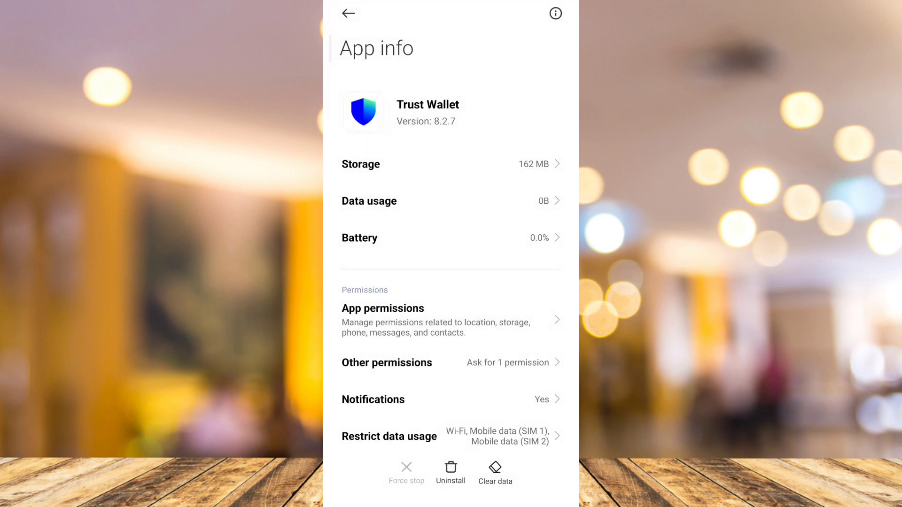
click(451, 164)
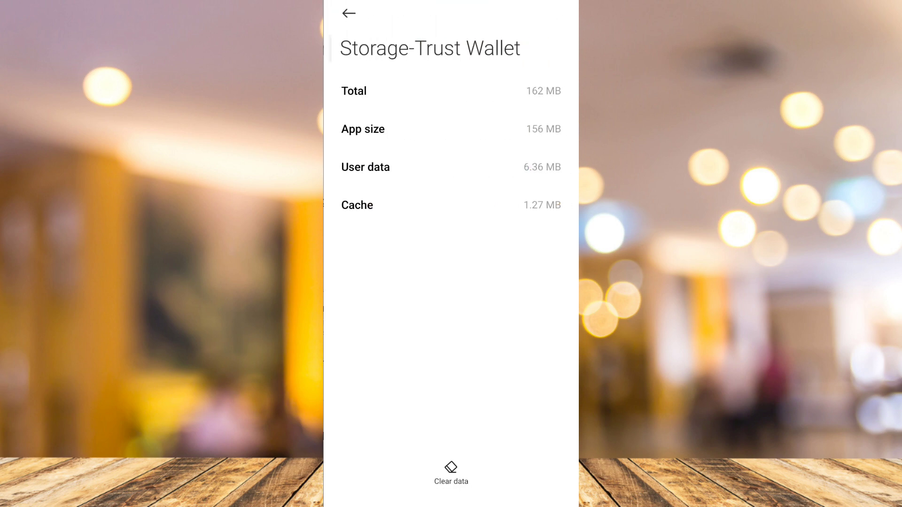
Clear Trust Wallet's stored data and return to its App info page.
click(451, 474)
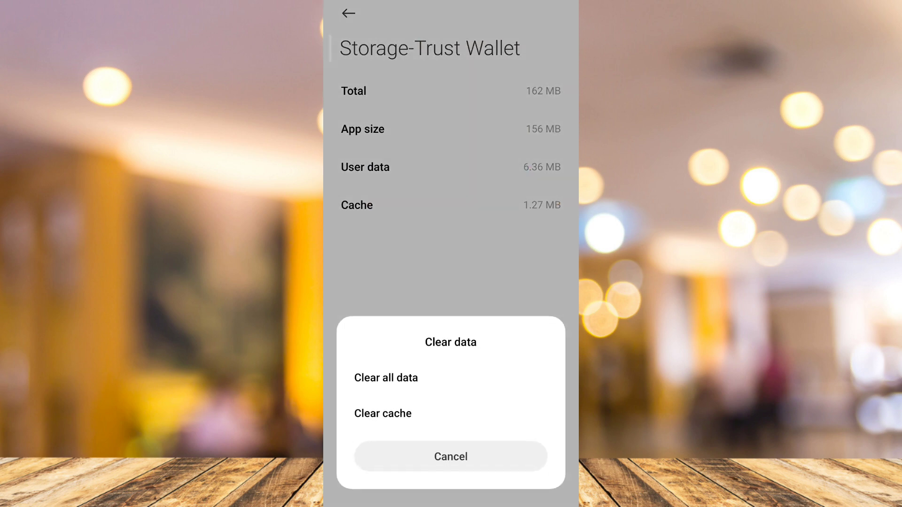
click(451, 456)
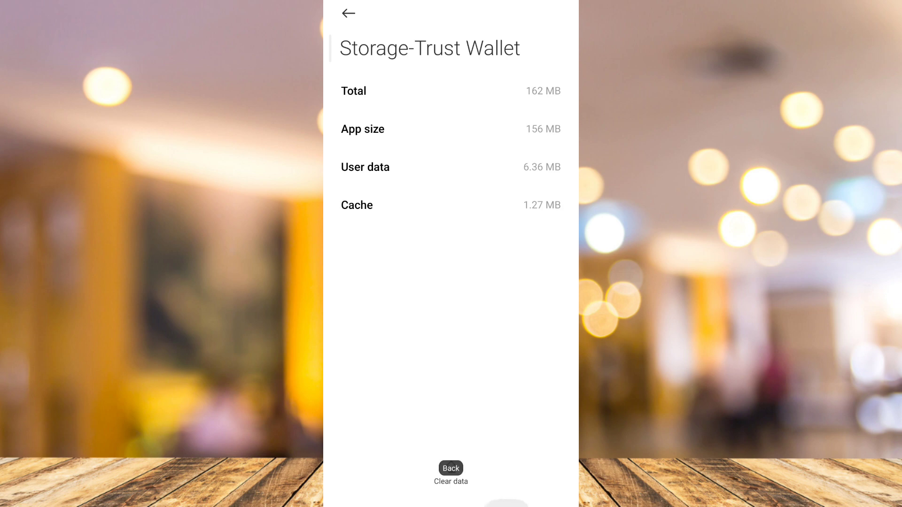
click(349, 13)
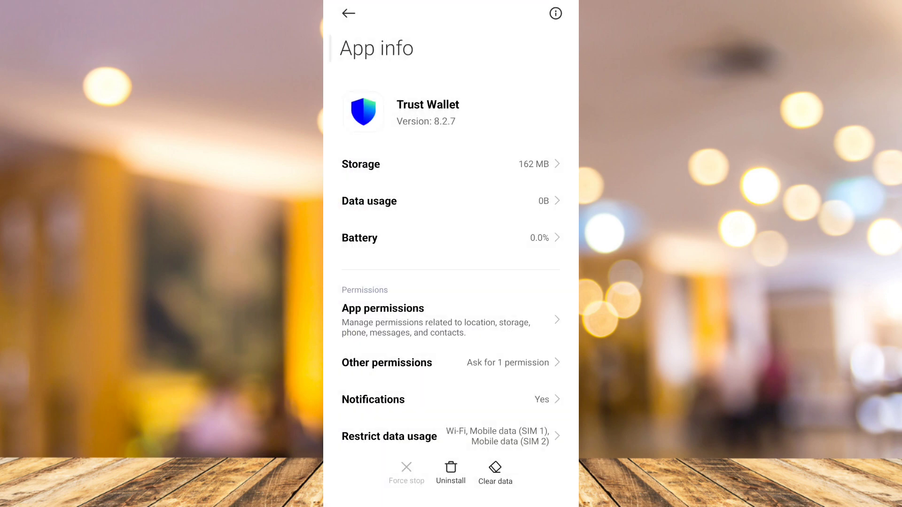